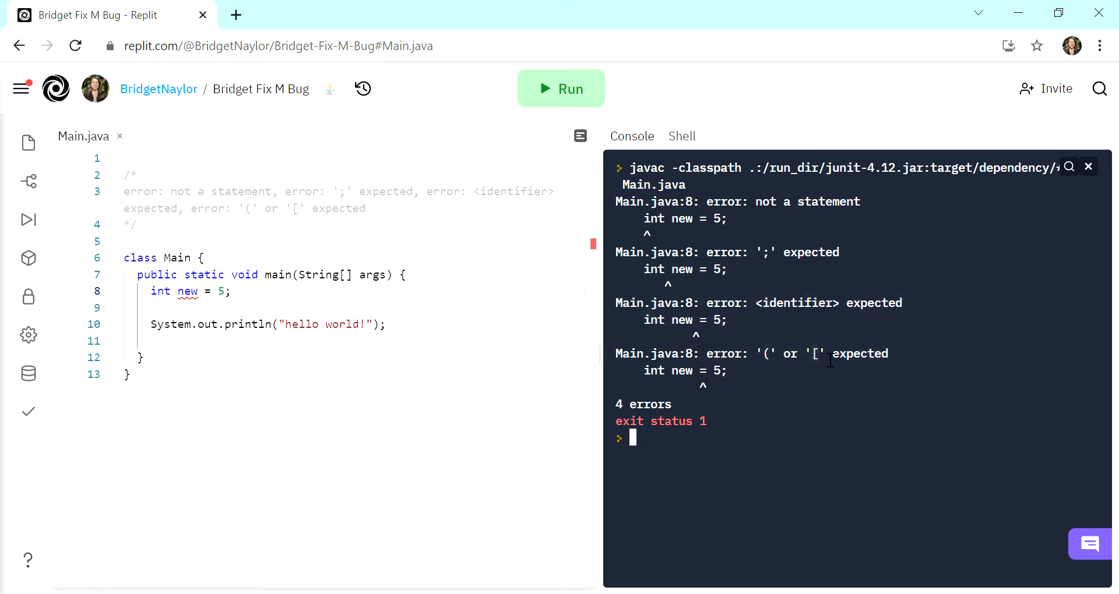
{"action": "mouse_move", "coordinate": [830, 371]}
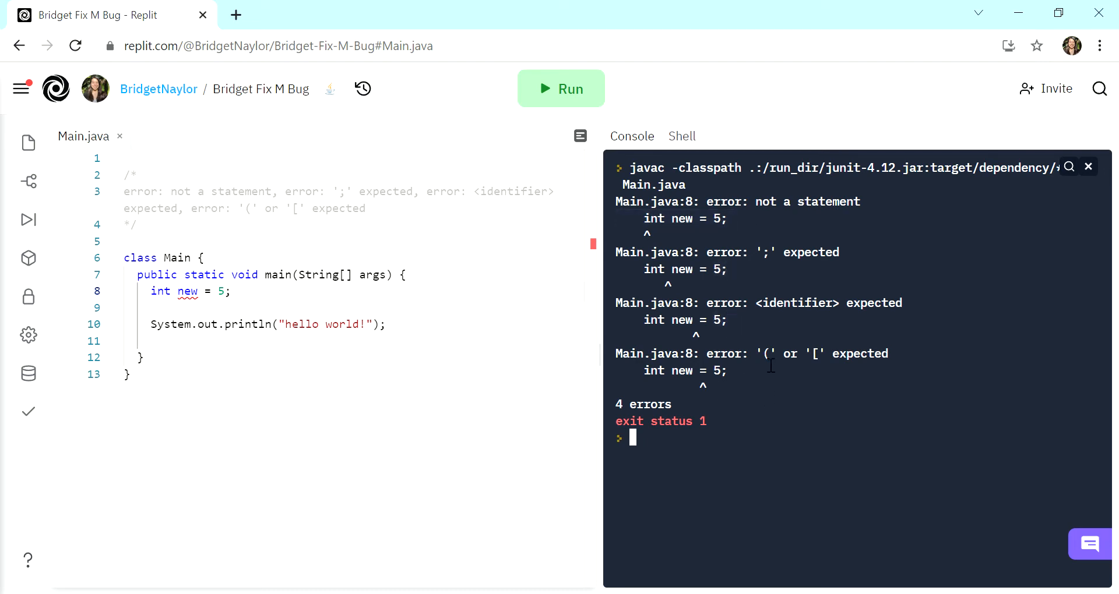
{"action": "mouse_move", "coordinate": [833, 366]}
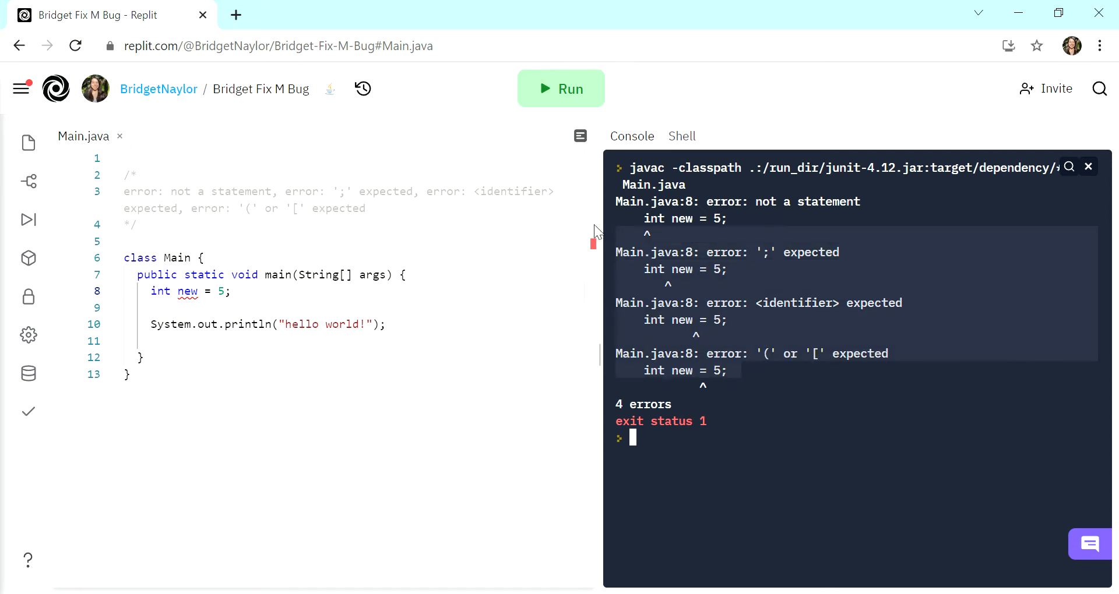
{"action": "mouse_move", "coordinate": [807, 386]}
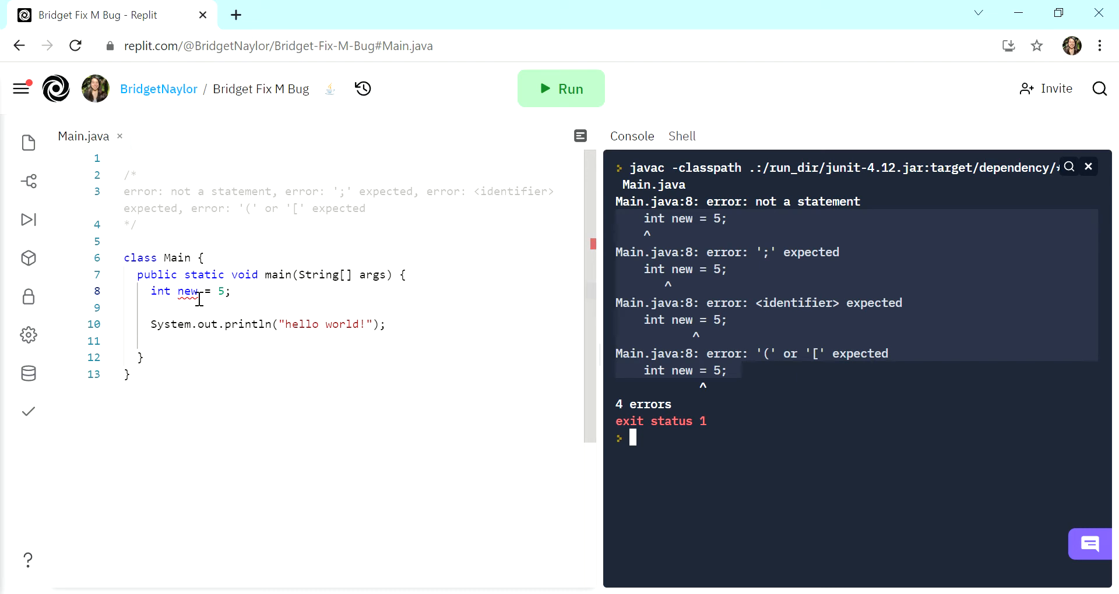
Step: Type a trial 'ArrayList<Integer>' line on line 9, then select it for removal
{"action": "double_click", "coordinate": [188, 291]}
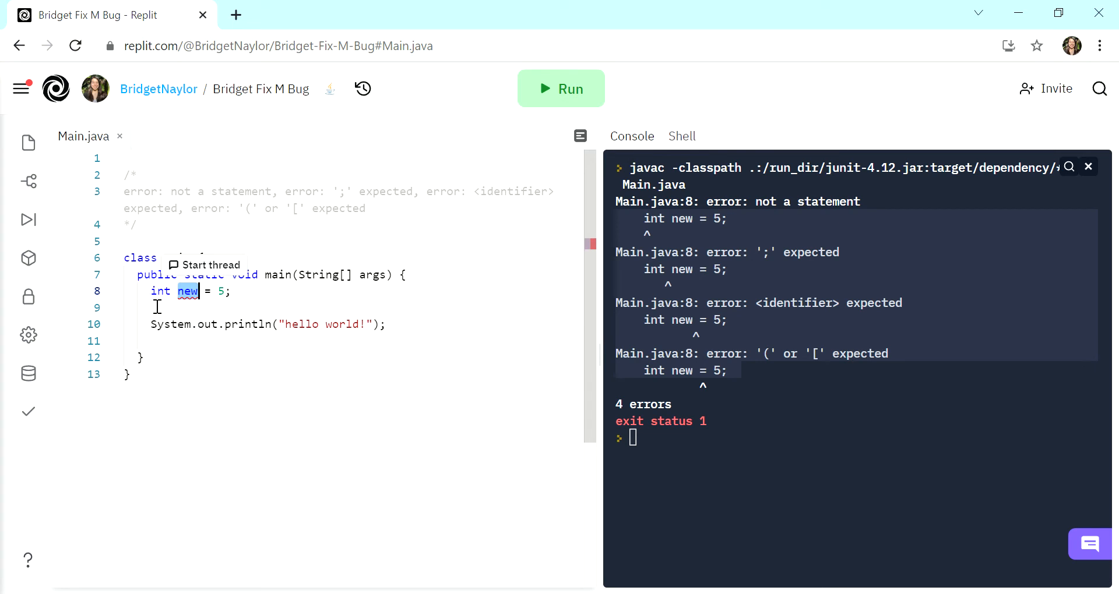
{"action": "mouse_move", "coordinate": [264, 297]}
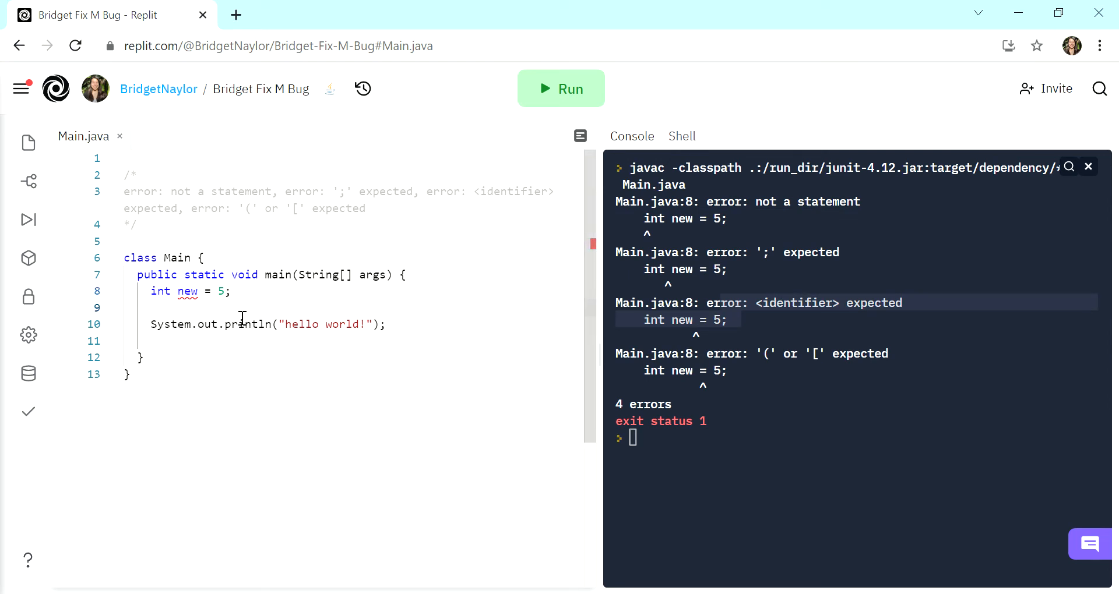
{"action": "type", "text": "Int"}
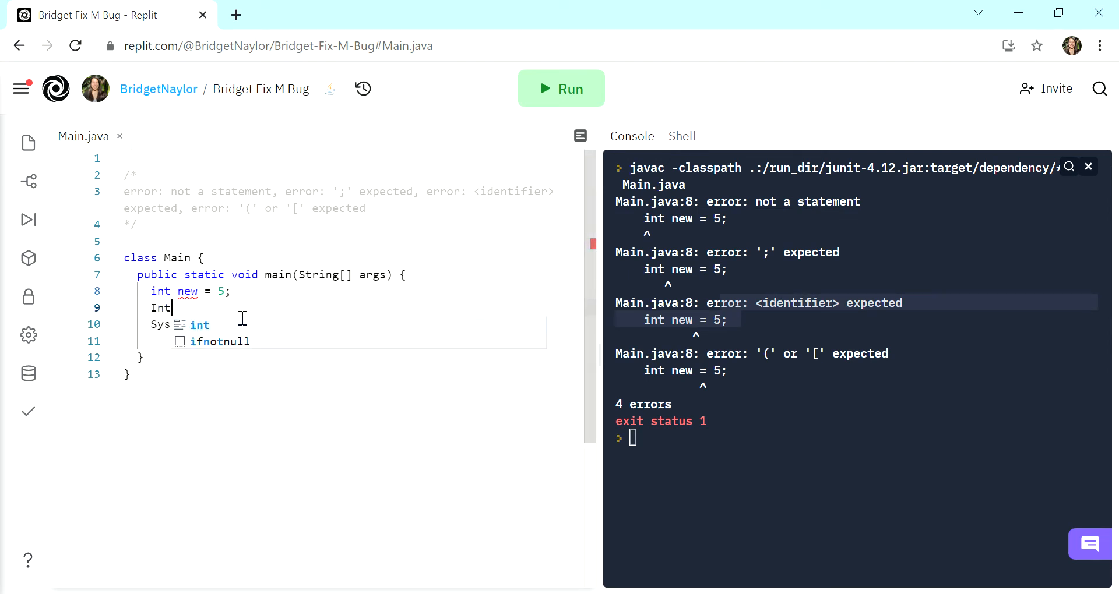
{"action": "type", "text": "eger"}
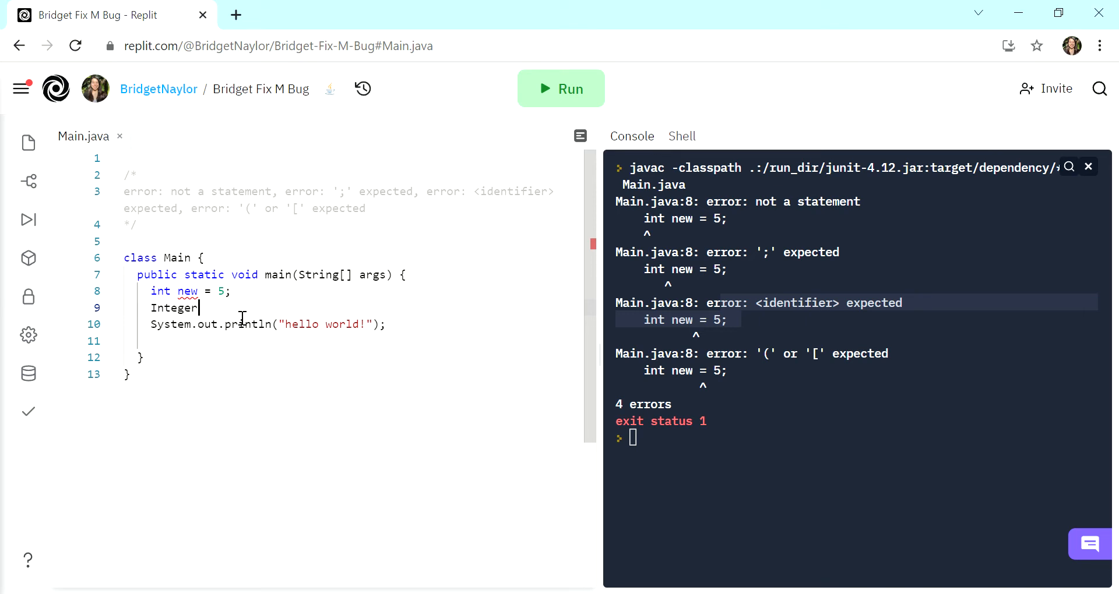
{"action": "key", "text": "Backspace"}
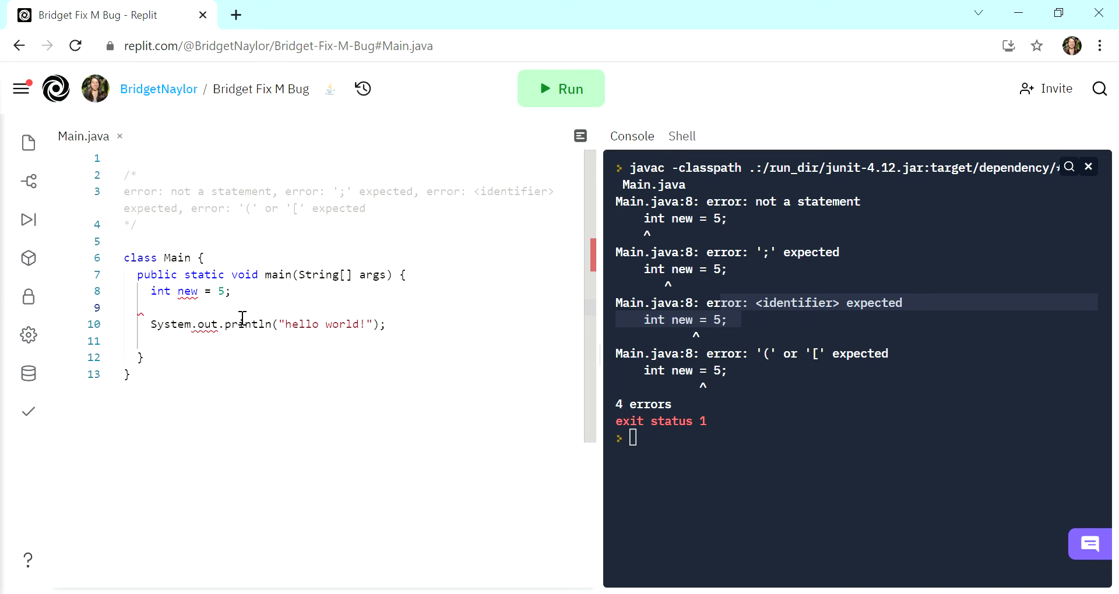
{"action": "type", "text": "Array"}
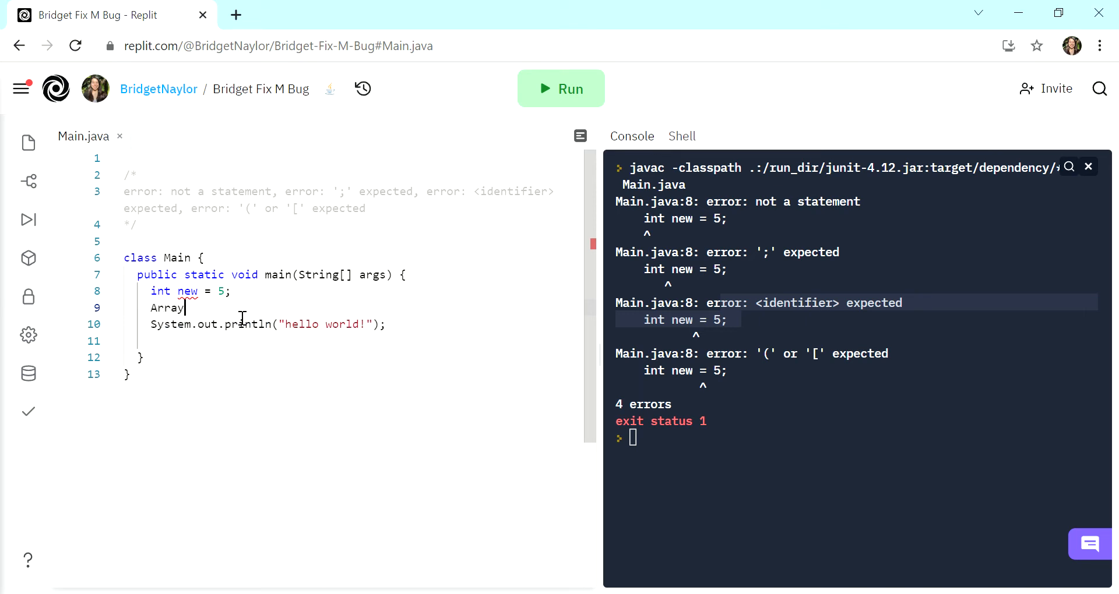
{"action": "type", "text": "List<Inte"}
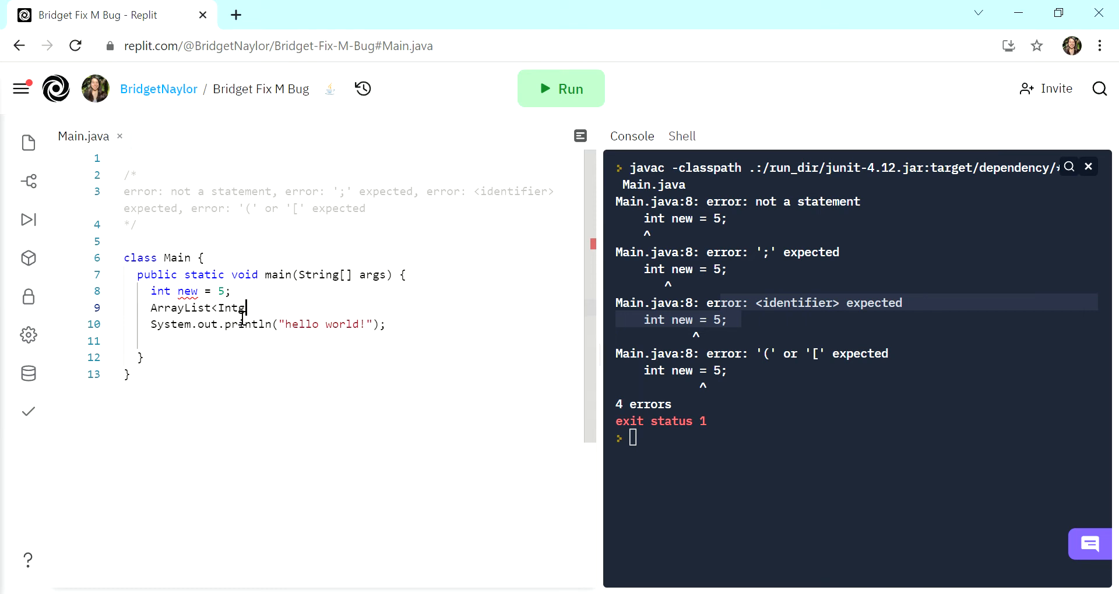
{"action": "type", "text": "ger"}
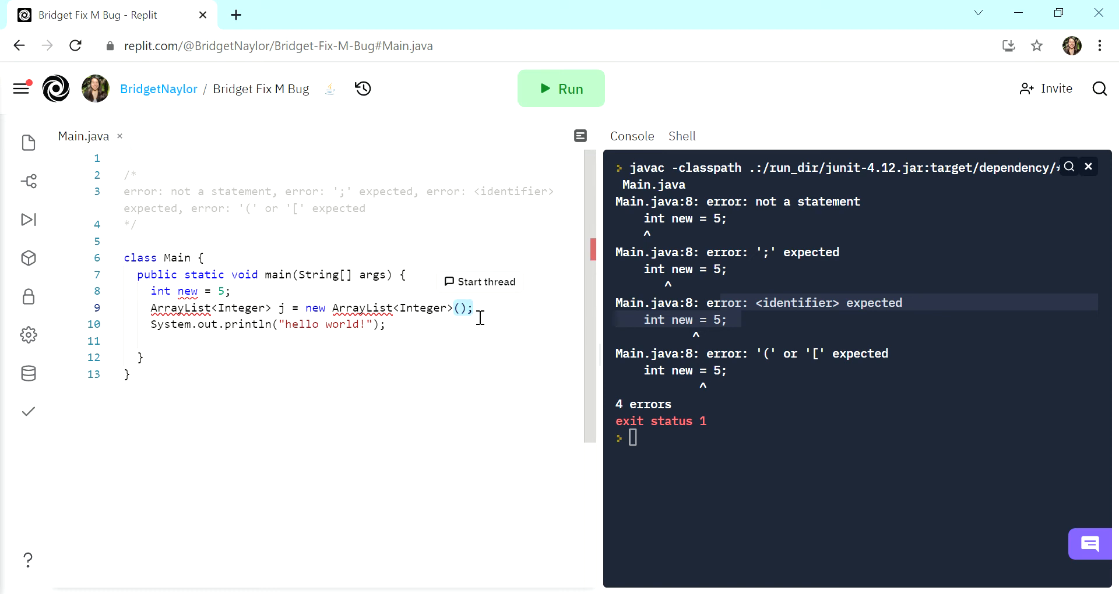
{"action": "double_click", "coordinate": [361, 308]}
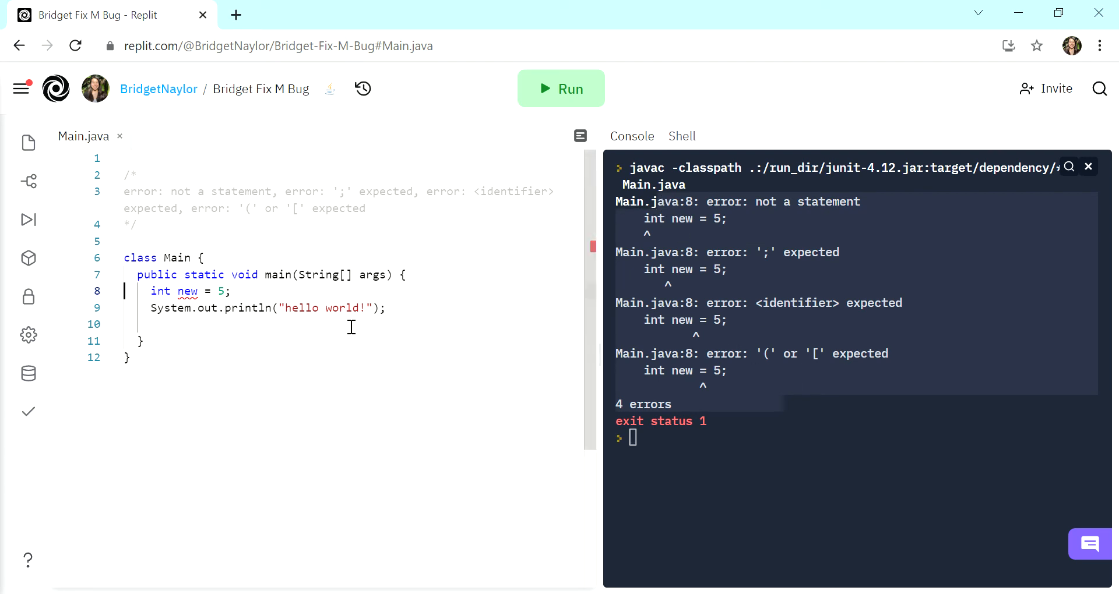
Step: Rename the line 8 variable 'new' to 'newWorkDays' and rerun the program
{"action": "double_click", "coordinate": [187, 292]}
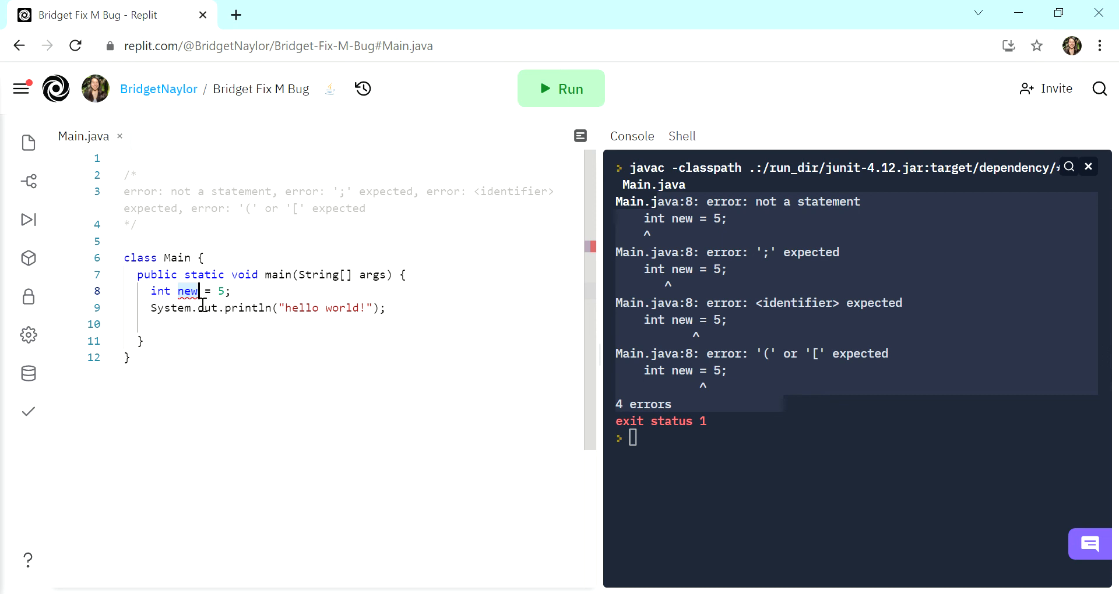
{"action": "type", "text": "WorkDays"}
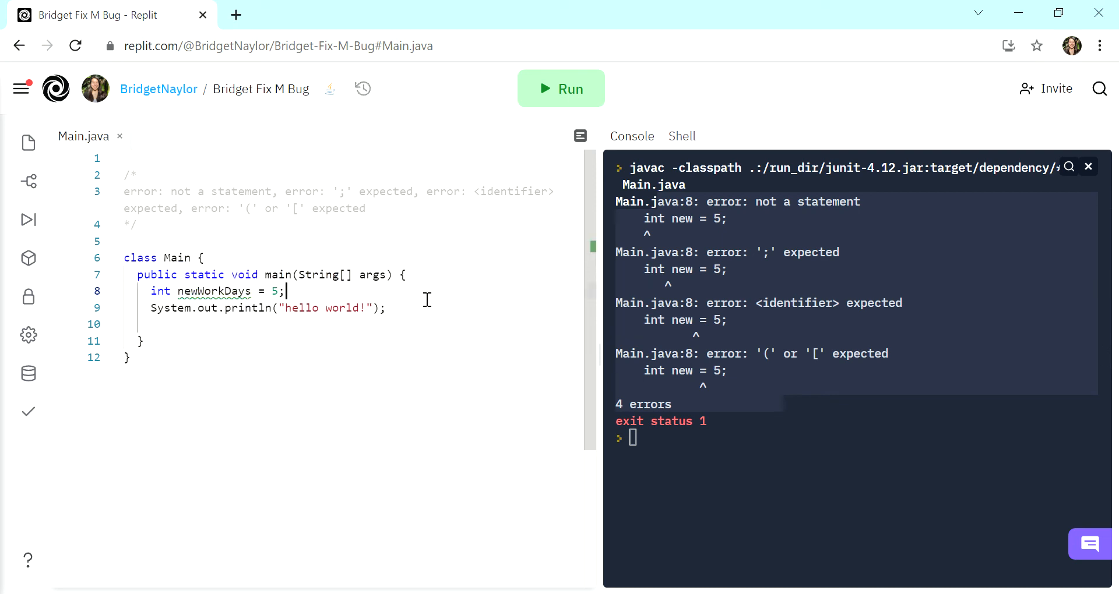
{"action": "left_click", "coordinate": [561, 88]}
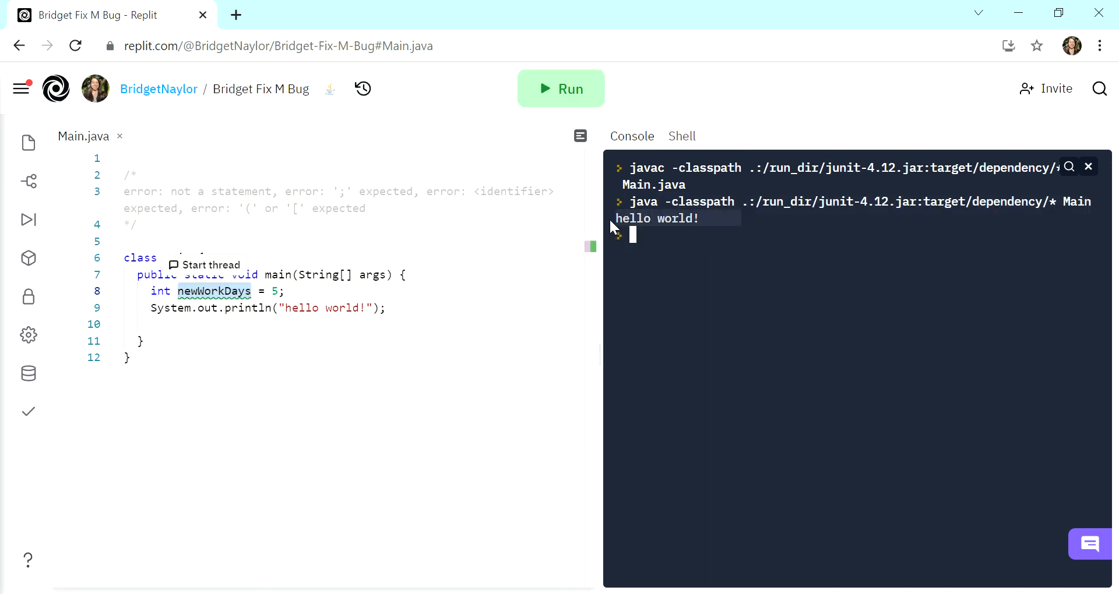
{"action": "mouse_move", "coordinate": [433, 323]}
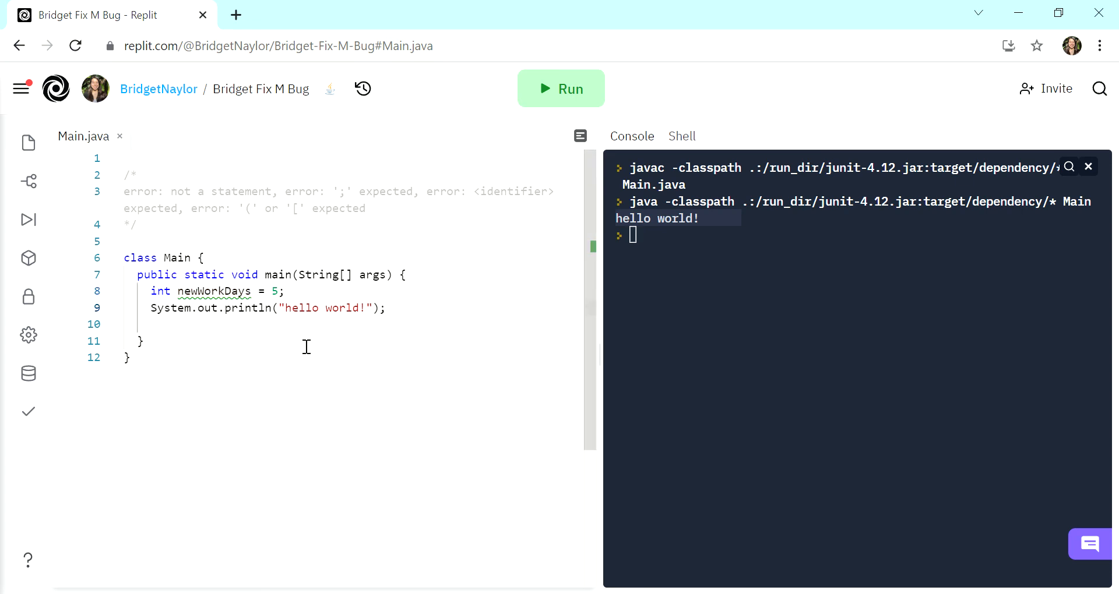
Step: Place the cursor on the blank line after the print statement
{"action": "left_click", "coordinate": [125, 324]}
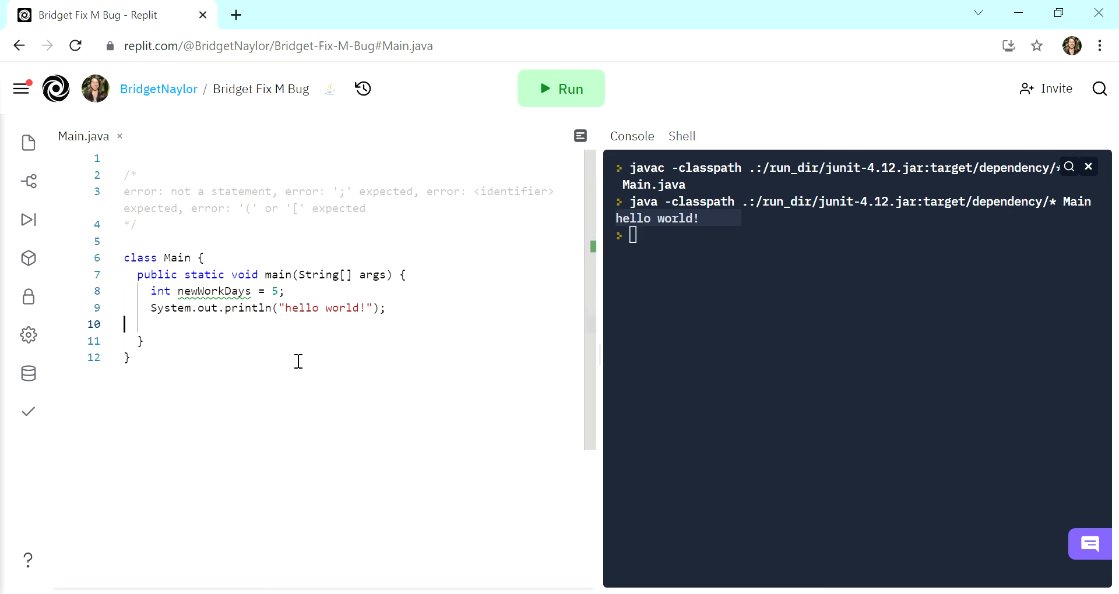